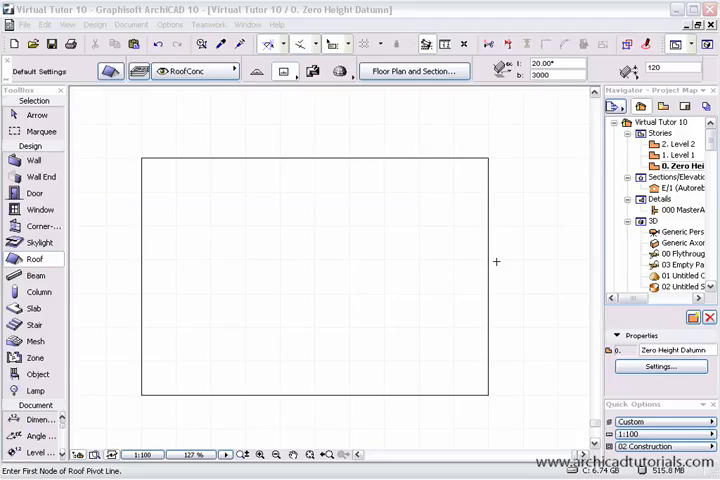
{"action": "mouse_move", "coordinate": [75, 269]}
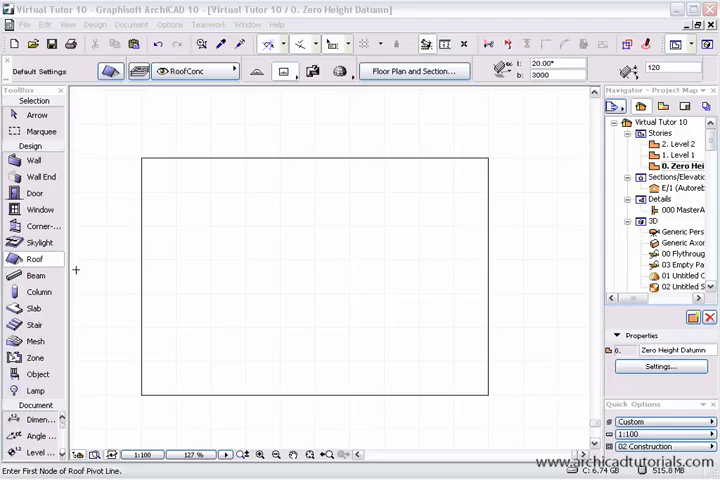
{"action": "mouse_move", "coordinate": [34, 259]}
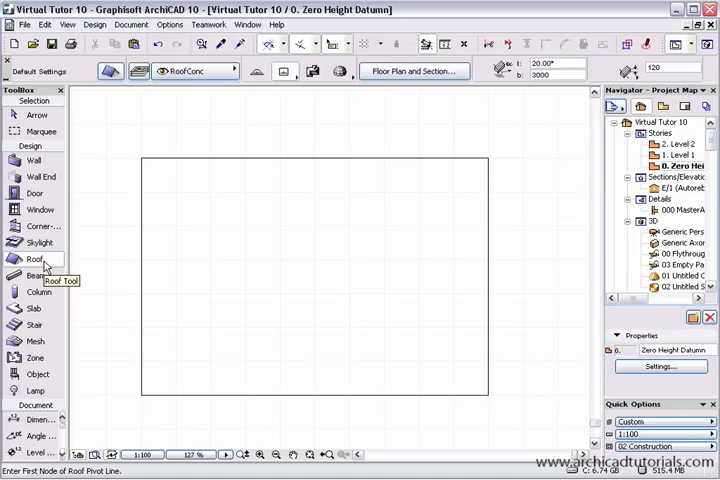
{"action": "mouse_move", "coordinate": [73, 84]}
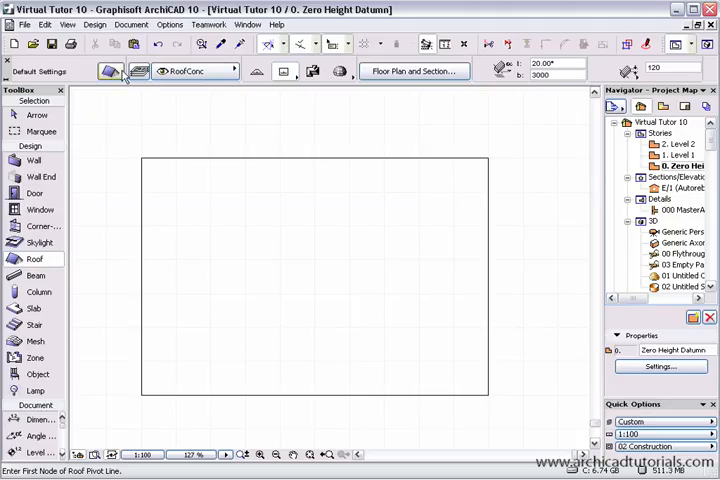
{"action": "mouse_move", "coordinate": [283, 77]}
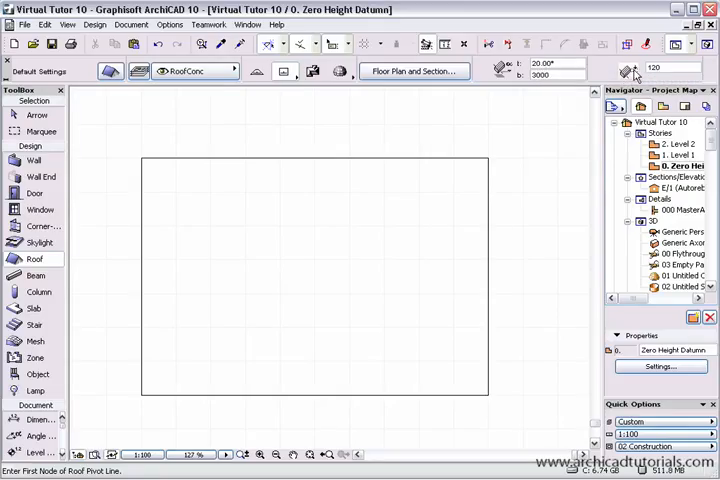
{"action": "mouse_move", "coordinate": [638, 75]}
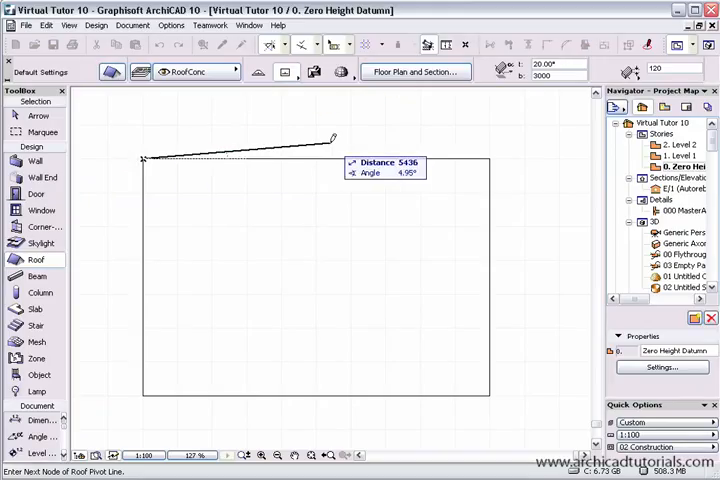
{"action": "mouse_move", "coordinate": [485, 157]}
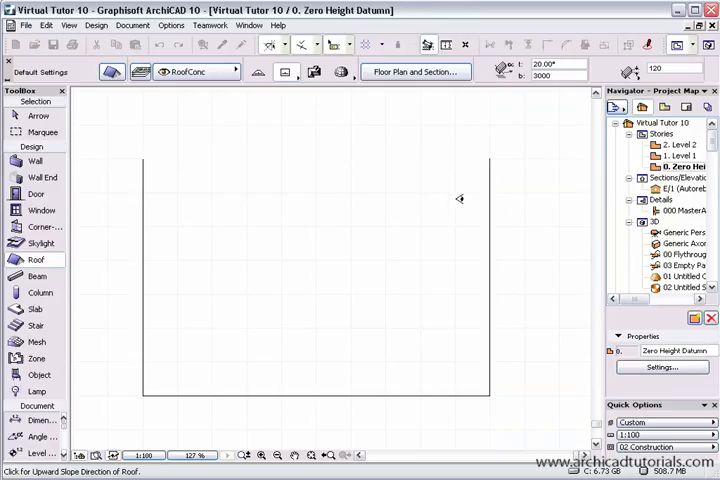
{"action": "mouse_move", "coordinate": [306, 170]}
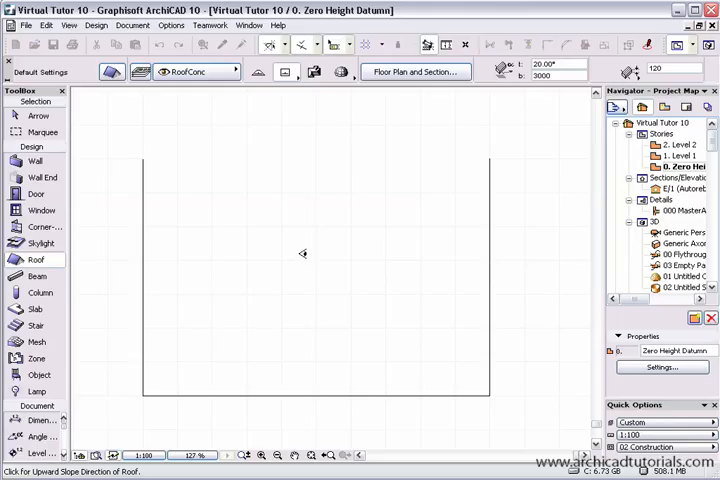
{"action": "mouse_move", "coordinate": [297, 134]}
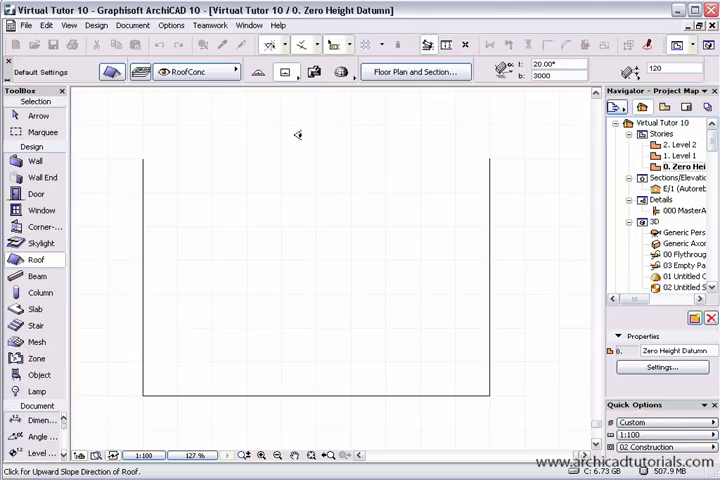
{"action": "mouse_move", "coordinate": [298, 123]}
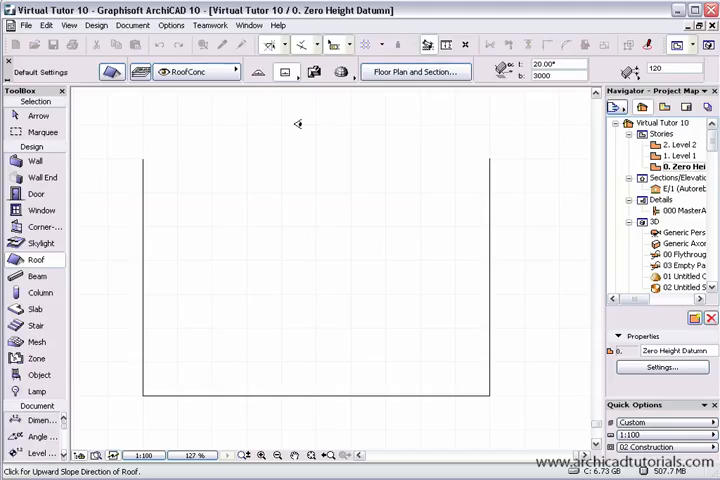
{"action": "mouse_move", "coordinate": [282, 253]}
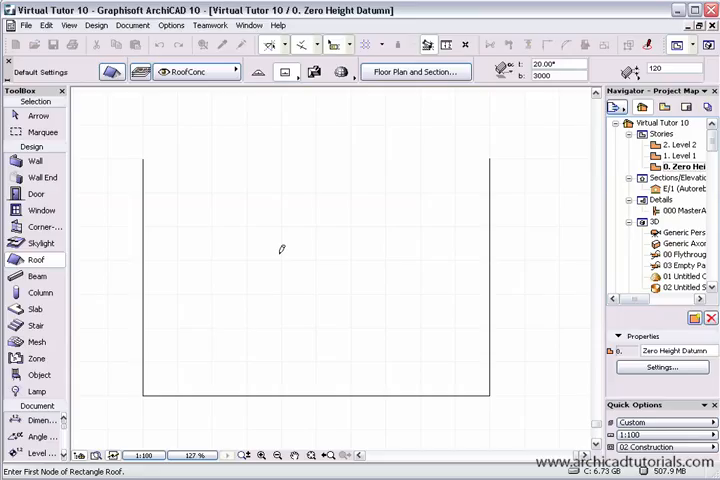
{"action": "mouse_move", "coordinate": [282, 209]}
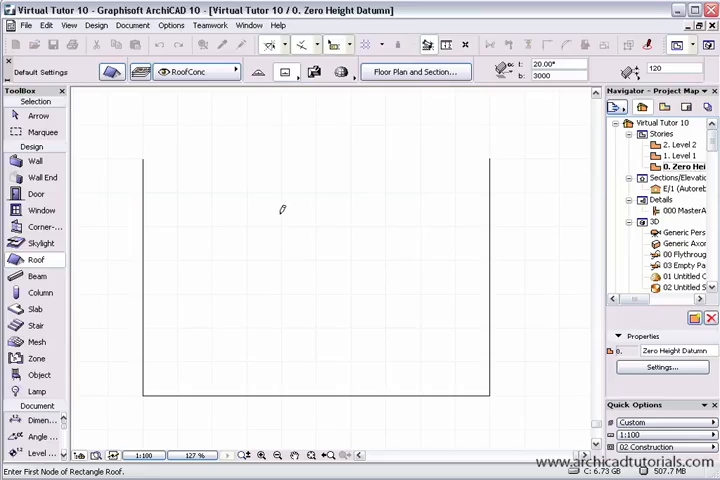
{"action": "mouse_move", "coordinate": [168, 156]}
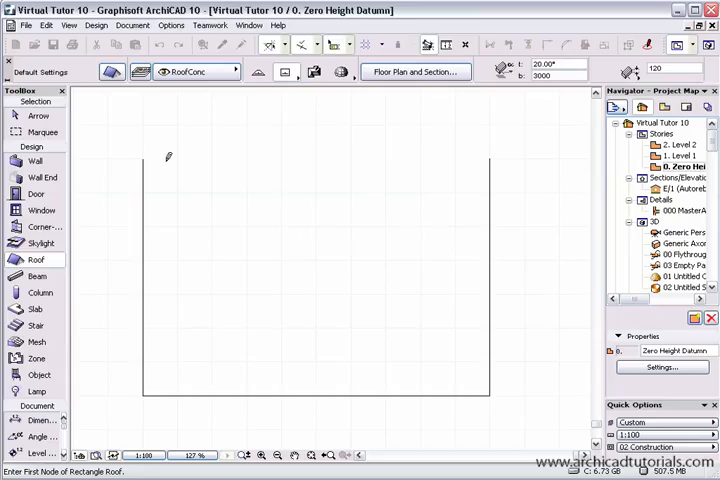
{"action": "mouse_move", "coordinate": [175, 190]}
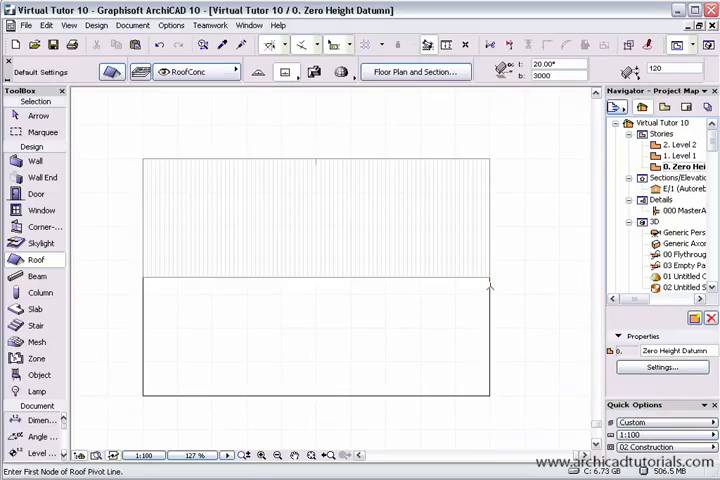
{"action": "mouse_move", "coordinate": [480, 358]}
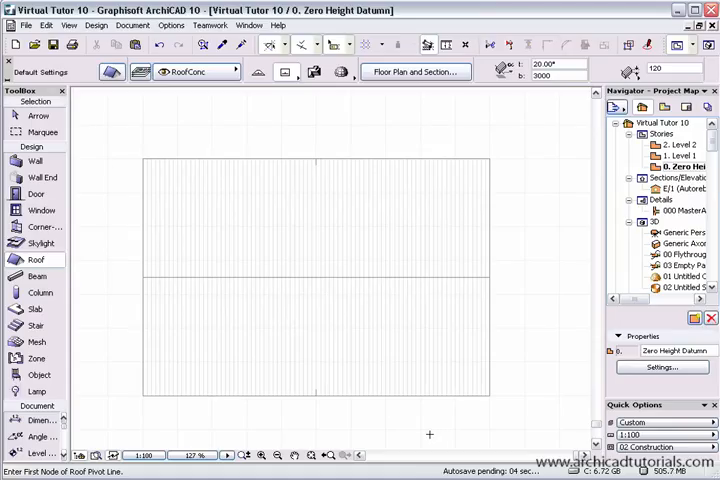
{"action": "mouse_move", "coordinate": [318, 400]}
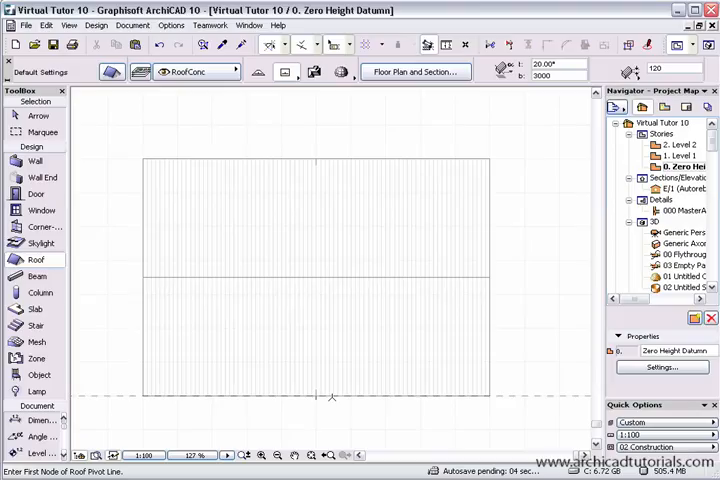
{"action": "mouse_move", "coordinate": [335, 400]}
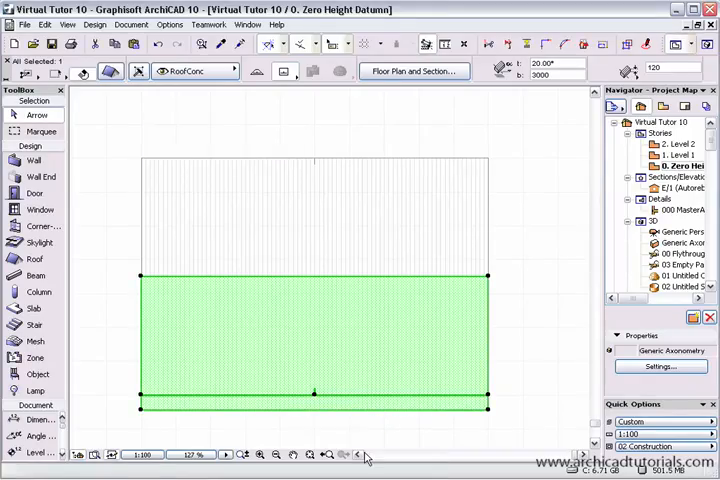
{"action": "mouse_move", "coordinate": [500, 258]}
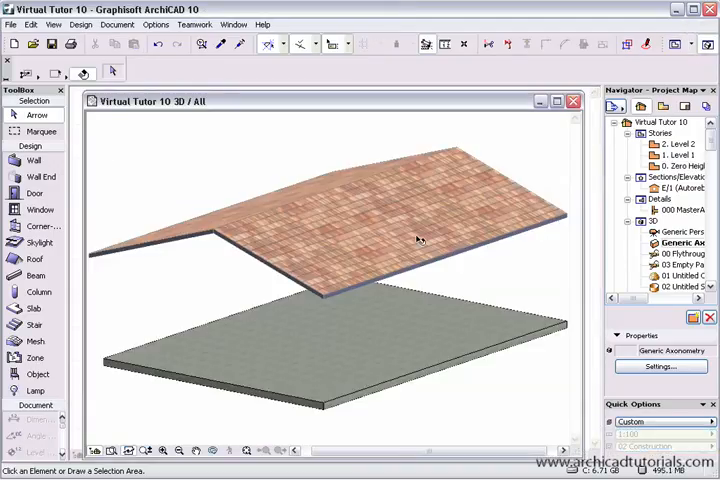
{"action": "mouse_move", "coordinate": [400, 252]}
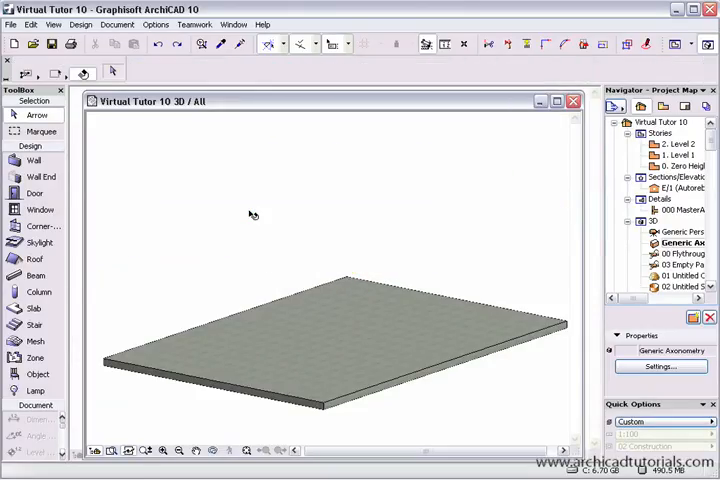
Trace the vaulted roof profile along the slab's 7000 front-left edge and request 2 symmetrical slopes
{"action": "left_click", "coordinate": [34, 259]}
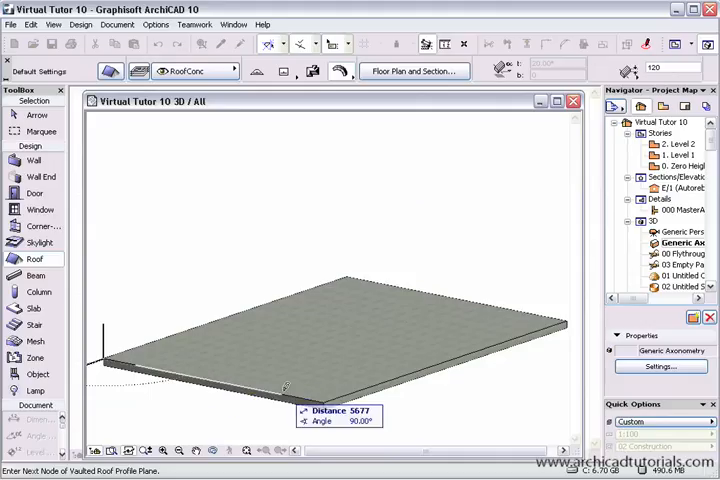
{"action": "mouse_move", "coordinate": [335, 403]}
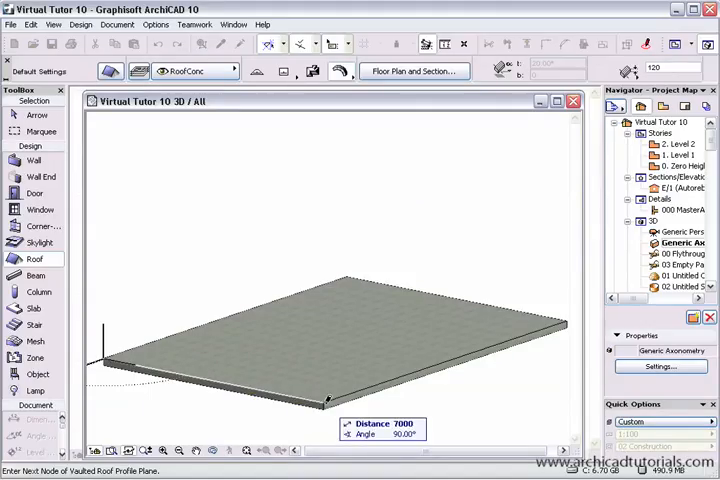
{"action": "left_click", "coordinate": [325, 408]}
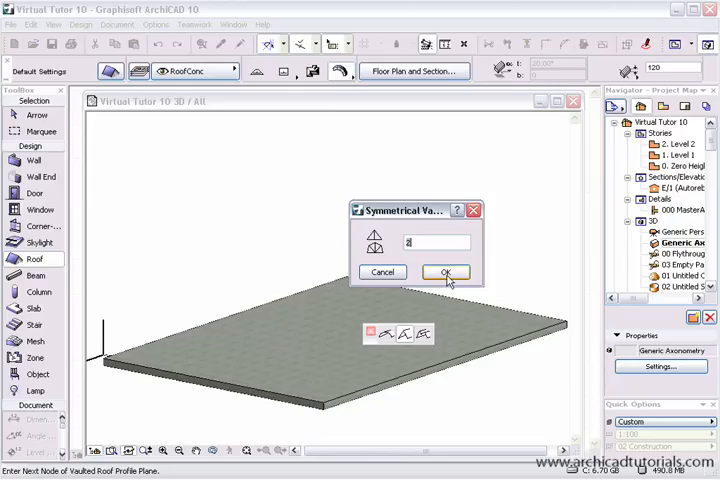
Confirm 2 symmetrical planes to generate the tiled gable roof over the slab
{"action": "left_click", "coordinate": [445, 272]}
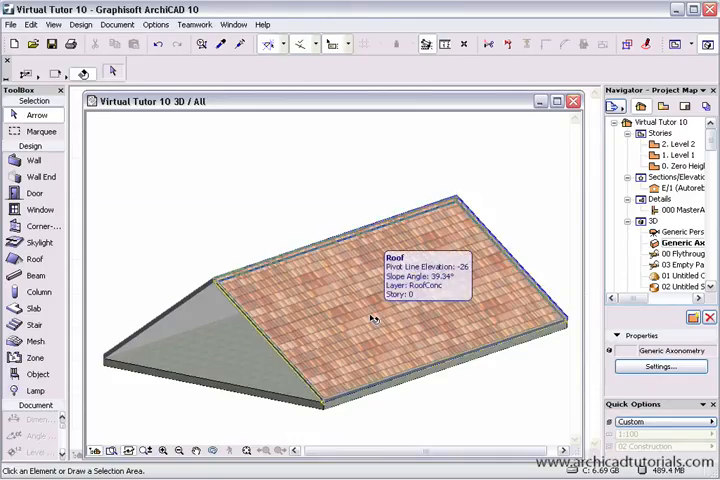
Select the gable roof and lift it vertically so a gap separates it from the slab
{"action": "left_click", "coordinate": [373, 318]}
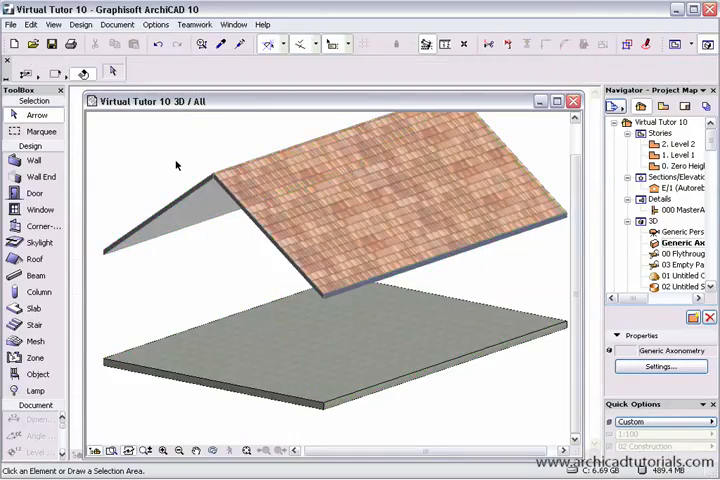
{"action": "mouse_move", "coordinate": [374, 290]}
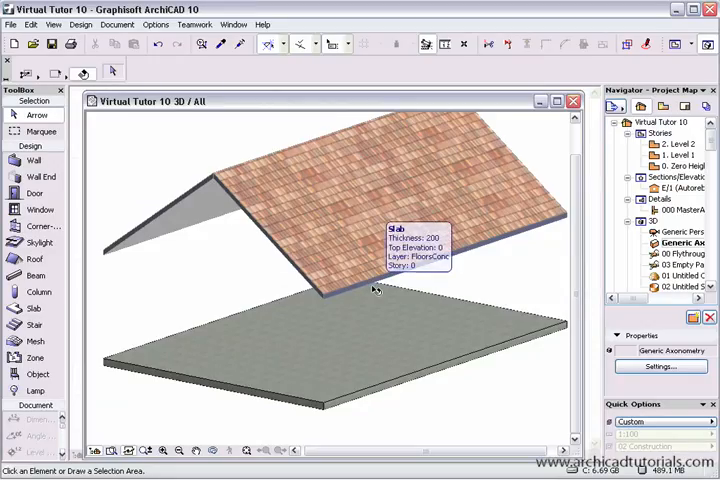
{"action": "mouse_move", "coordinate": [298, 294]}
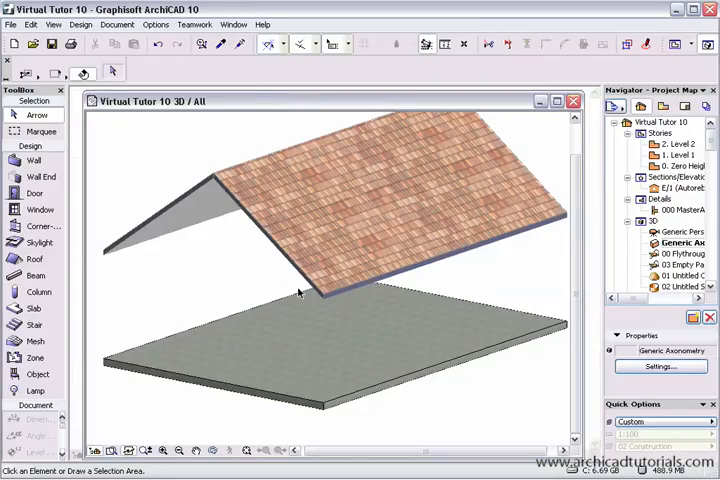